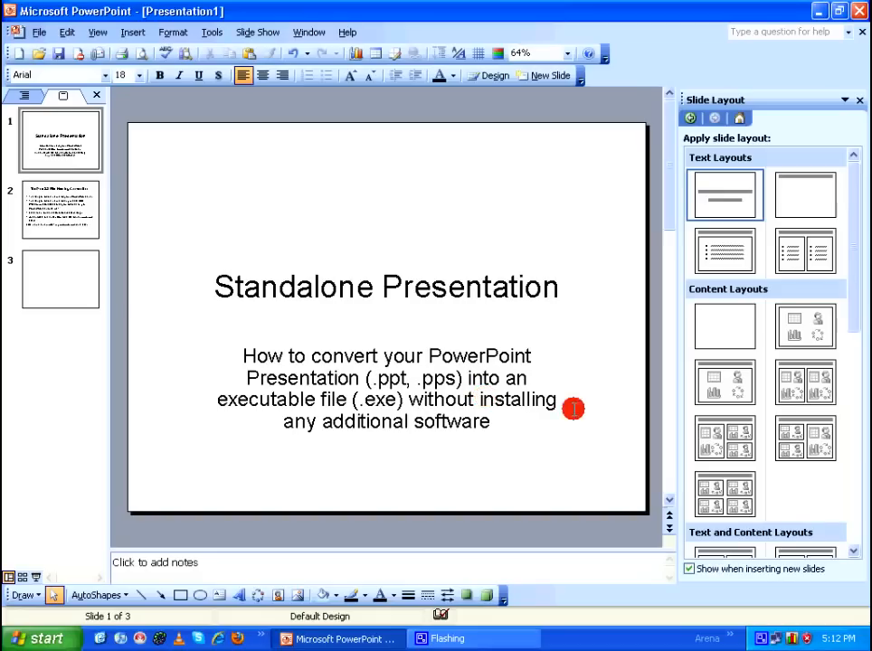
pyautogui.moveTo(576, 369)
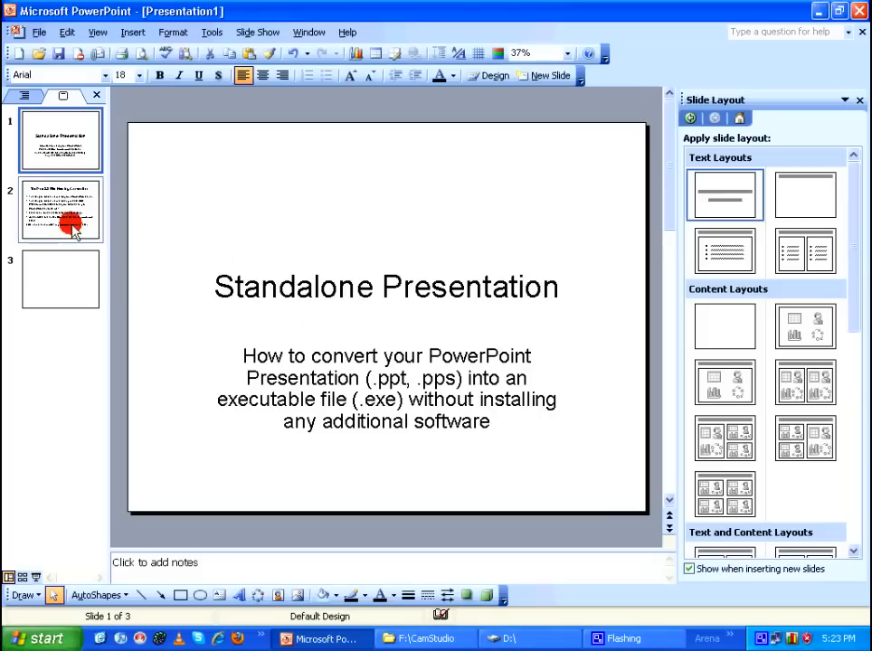
# Step: Show slide 2 with the DOS 8.3 file naming convention in the thumbnail pane
pyautogui.click(61, 210)
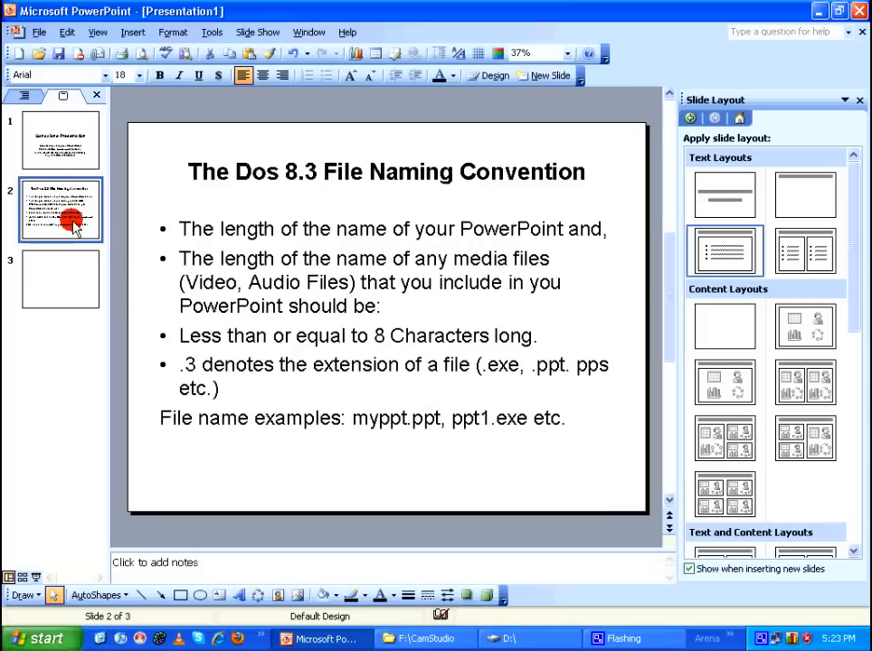
pyautogui.moveTo(314, 203)
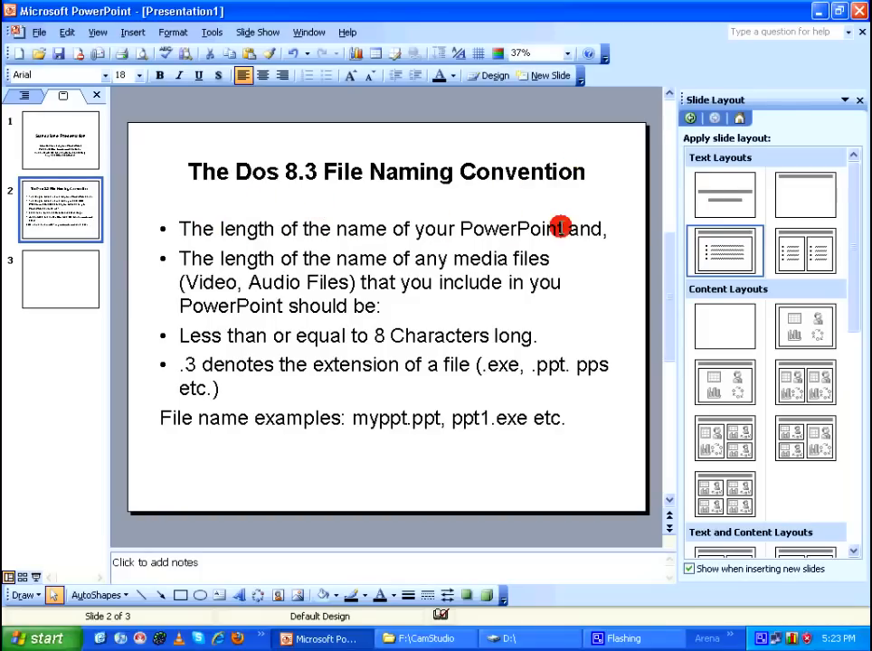
pyautogui.moveTo(546, 254)
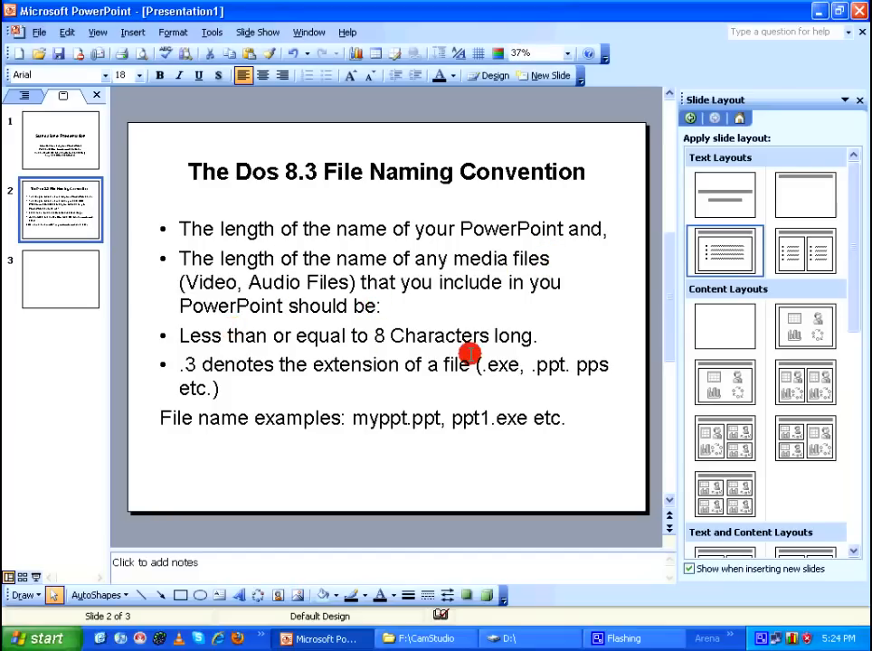
pyautogui.moveTo(519, 325)
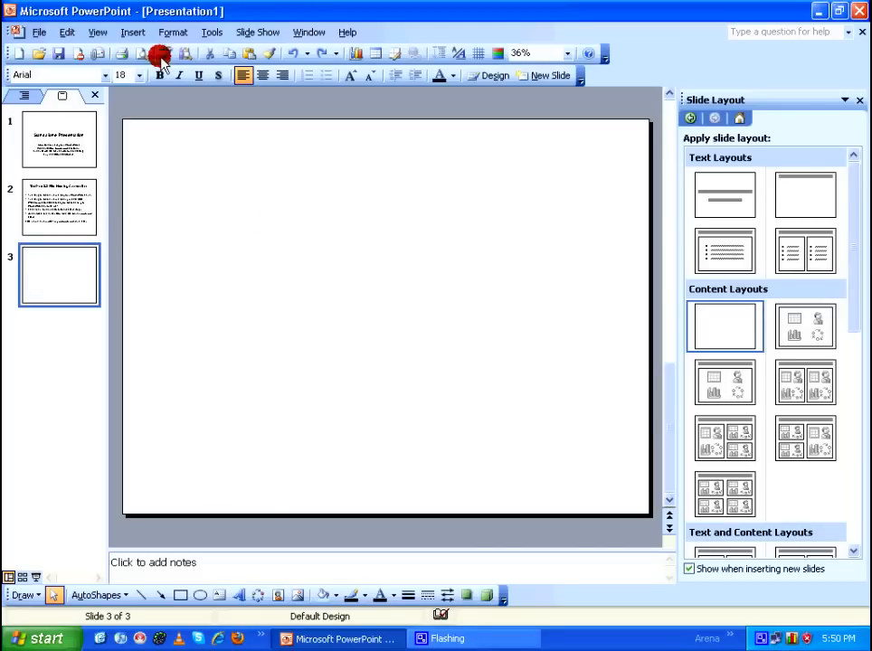
# Step: Insert the desktop .wmv movie onto slide 3, playing automatically, and enlarge it to fill the slide
pyautogui.click(134, 32)
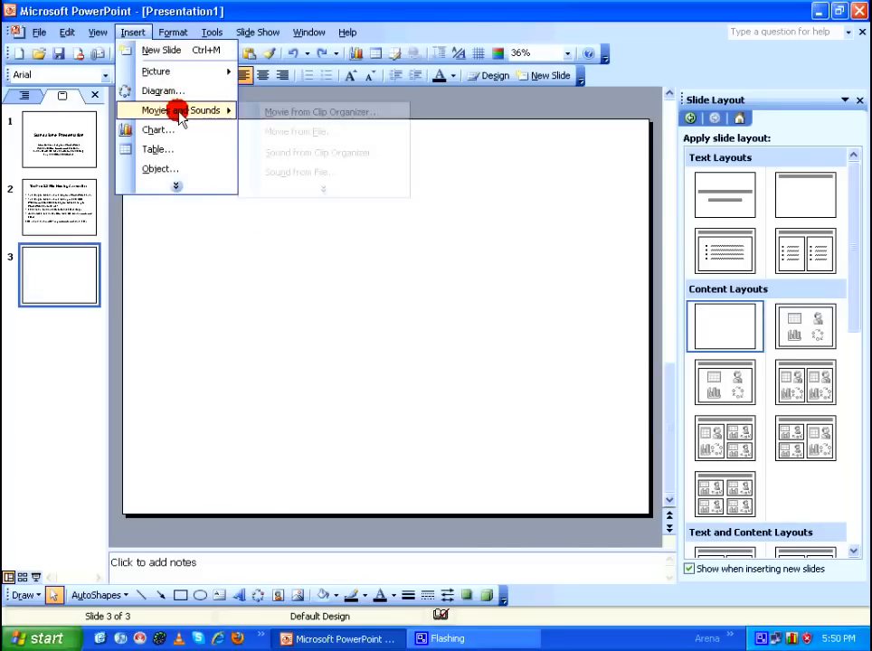
pyautogui.click(299, 130)
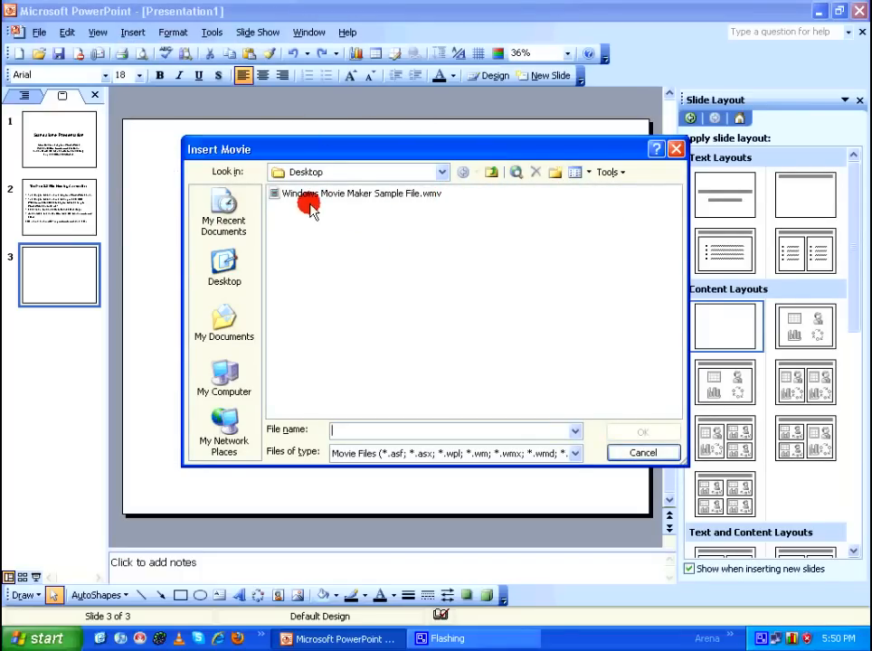
pyautogui.click(362, 192)
pyautogui.write('wmmsf')
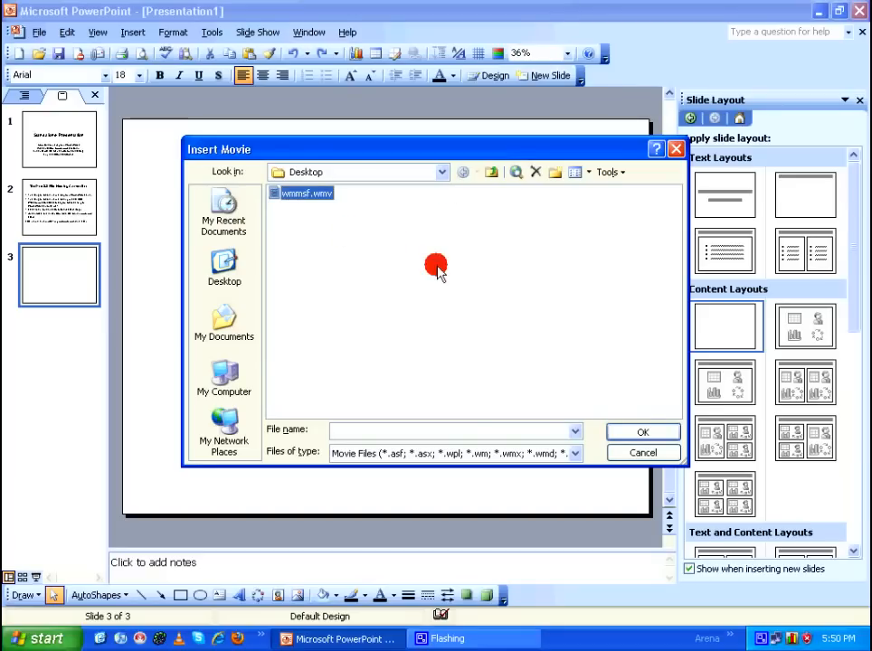
pyautogui.click(644, 452)
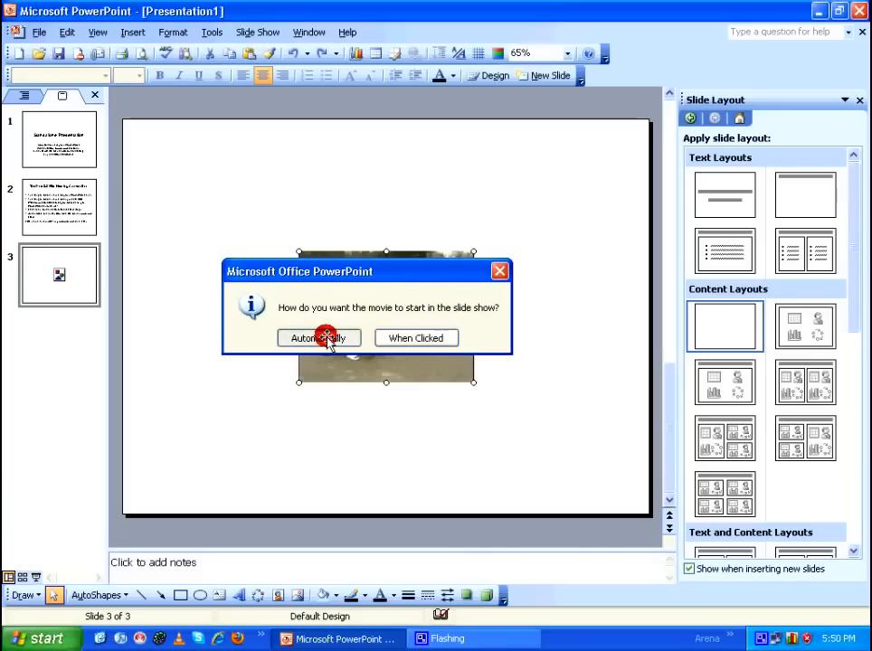
pyautogui.click(319, 338)
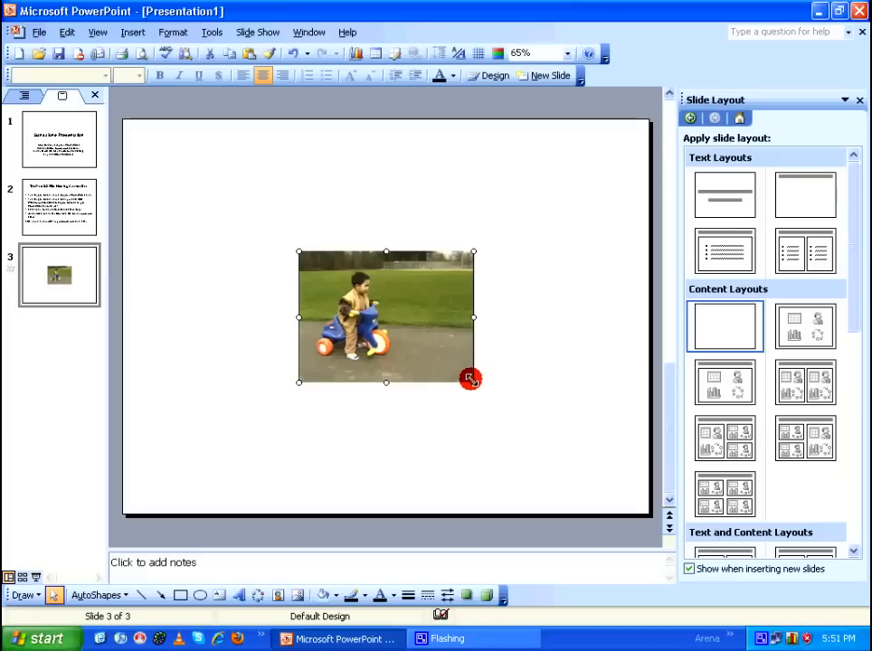
pyautogui.moveTo(470, 378); pyautogui.dragTo(579, 462)
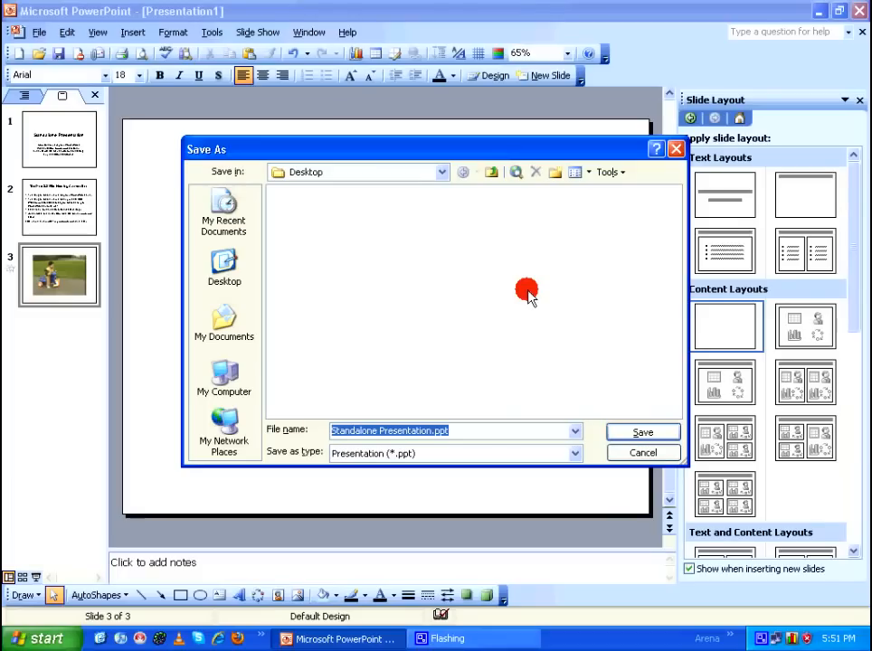
# Step: Save the presentation to the desktop as myppt.ppt
pyautogui.write('my')
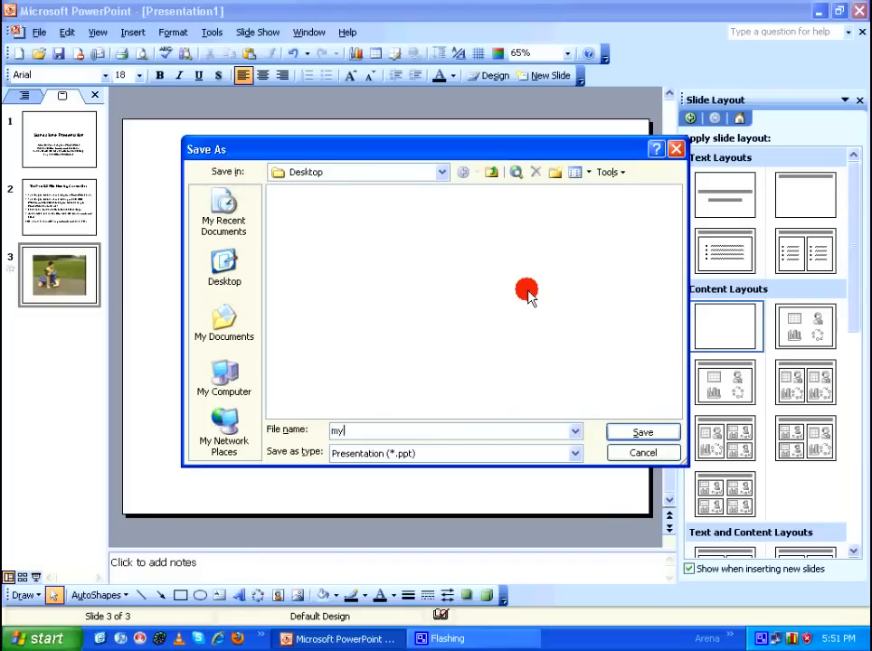
pyautogui.write('ppt')
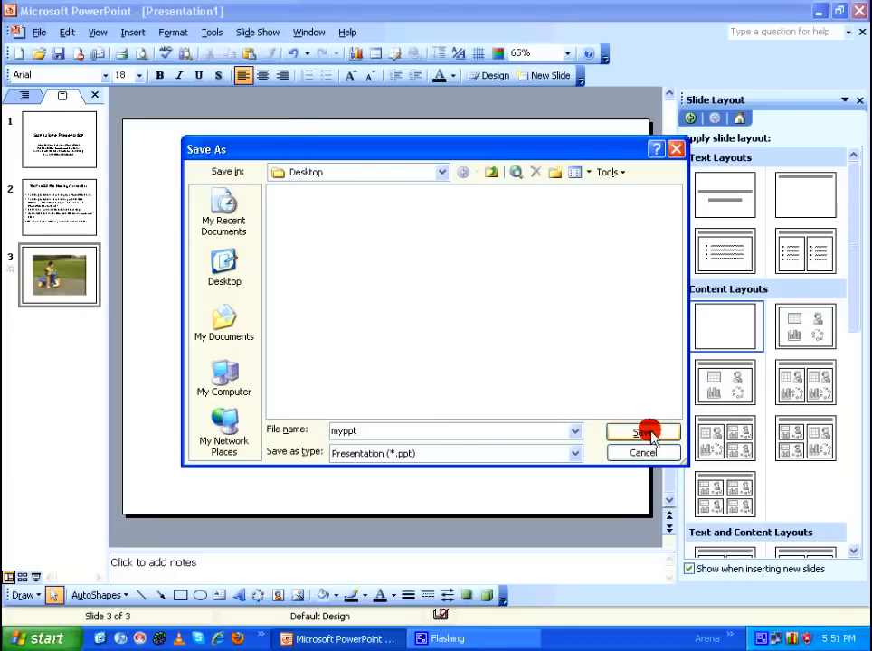
pyautogui.click(637, 430)
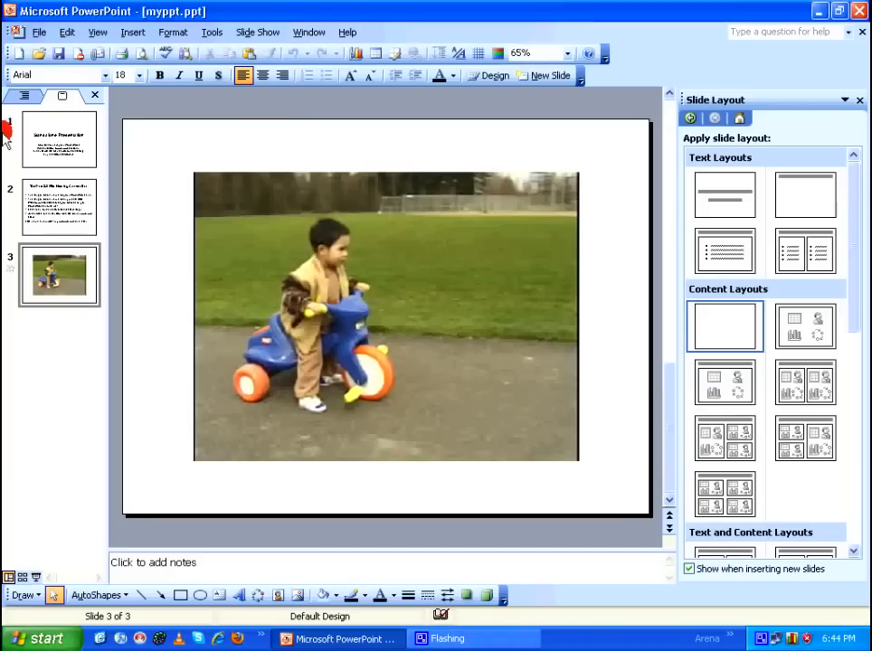
# Step: Package the presentation for CD into a myppt folder copied to the desktop
pyautogui.click(40, 32)
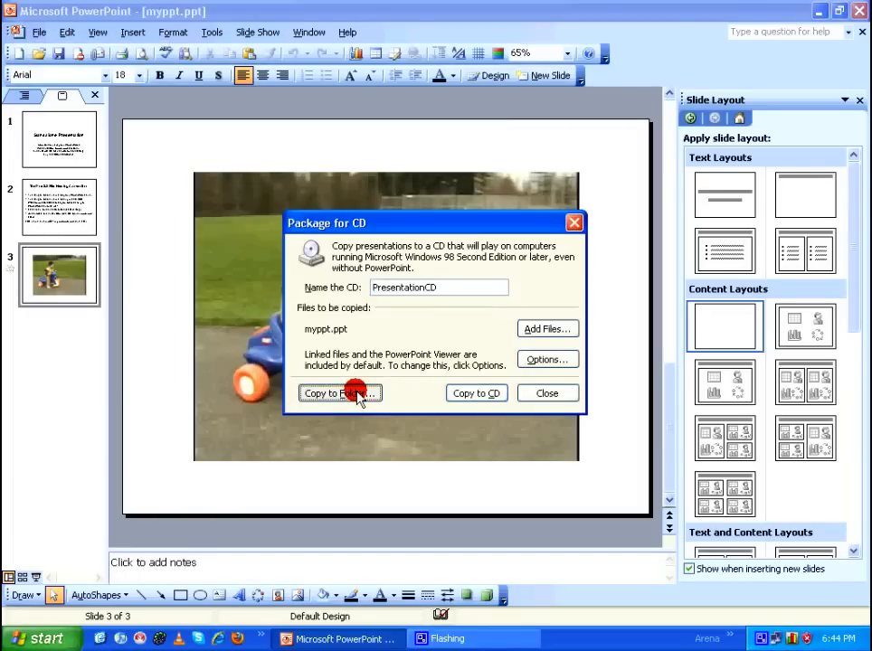
pyautogui.click(340, 393)
pyautogui.write('myppt')
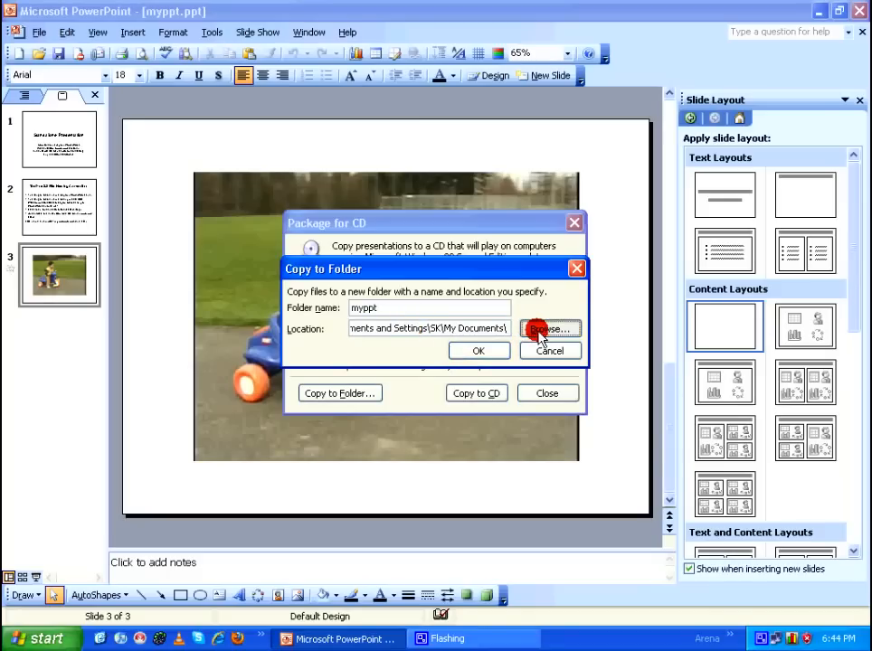
pyautogui.click(549, 329)
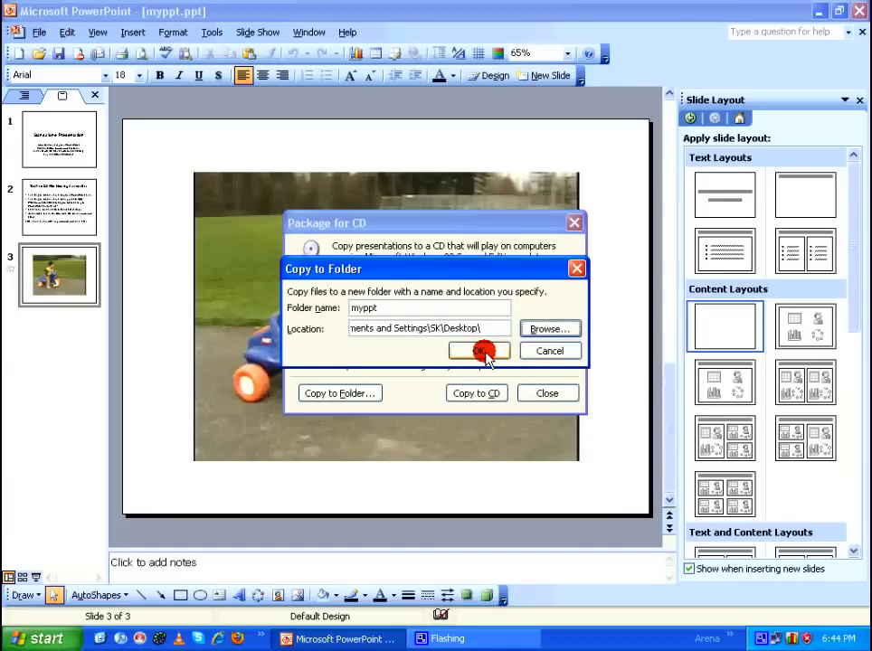
pyautogui.click(478, 351)
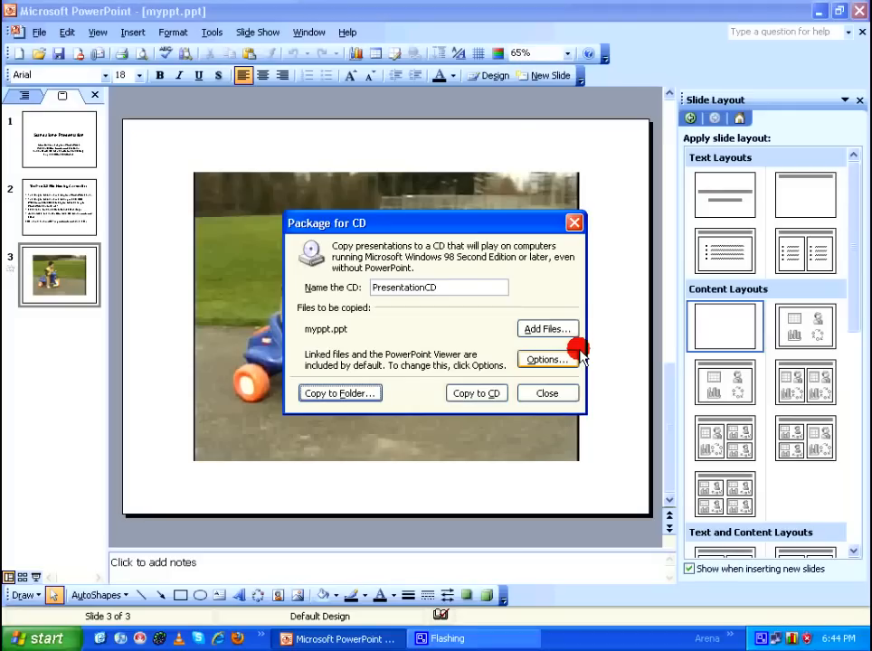
pyautogui.click(546, 392)
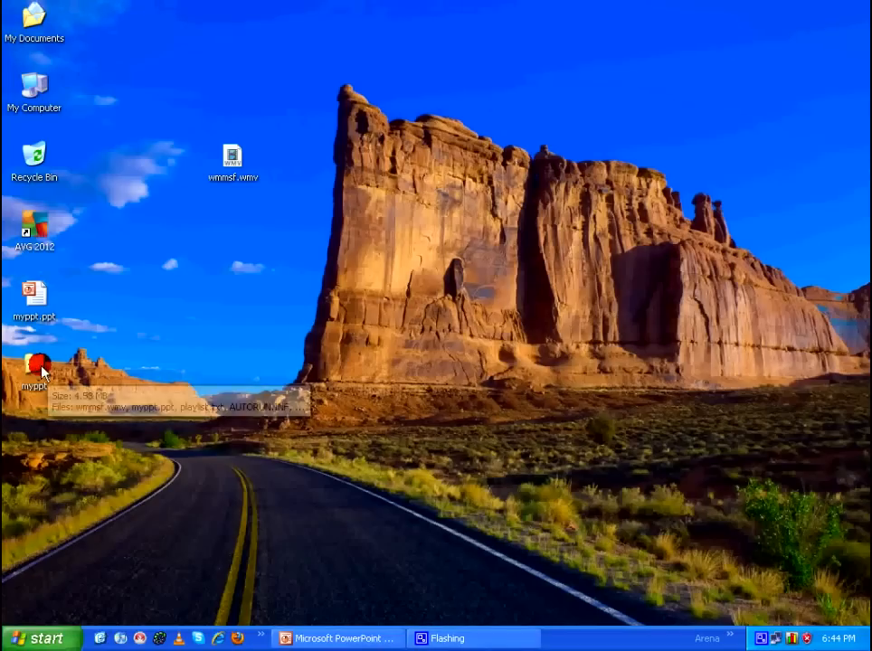
# Step: Browse the myppt package folder and check that the packaged myppt.ppt opens
pyautogui.doubleClick(33, 371)
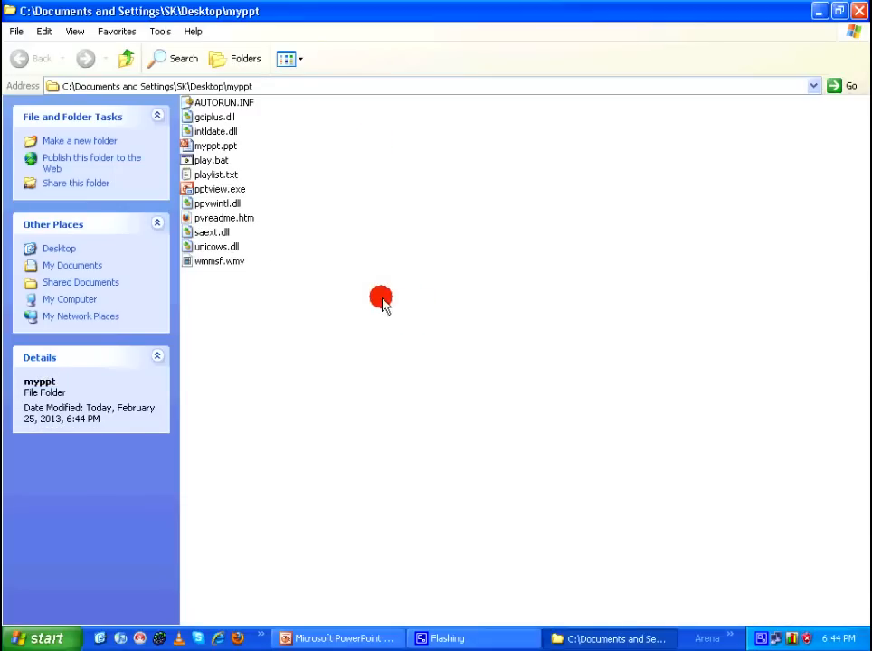
pyautogui.moveTo(342, 226)
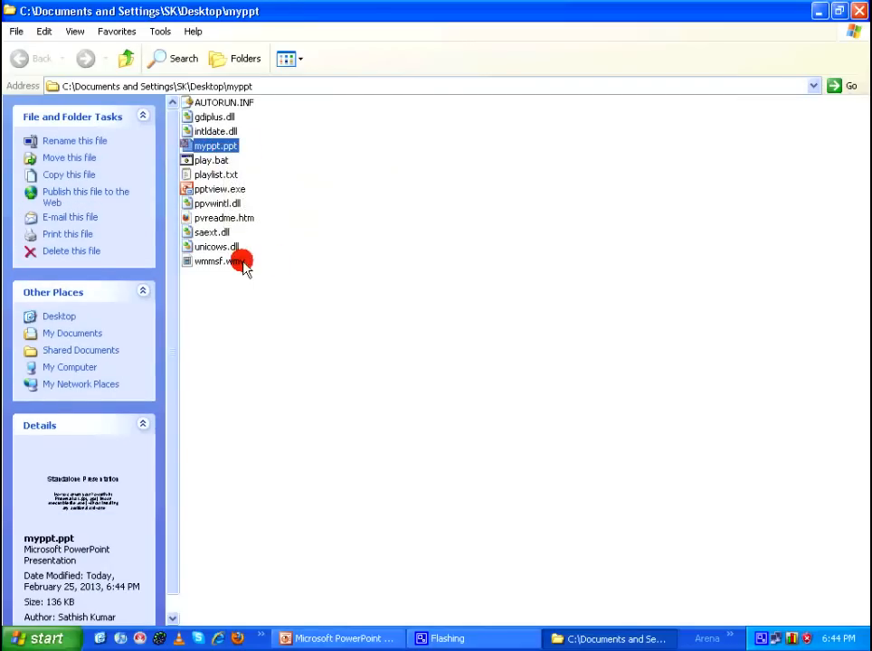
pyautogui.doubleClick(216, 145)
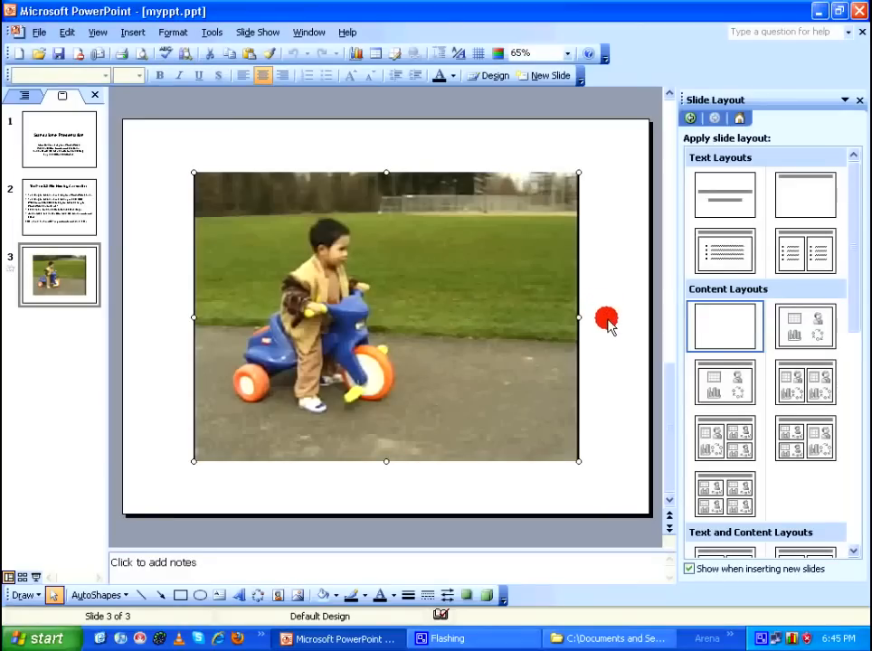
pyautogui.click(612, 637)
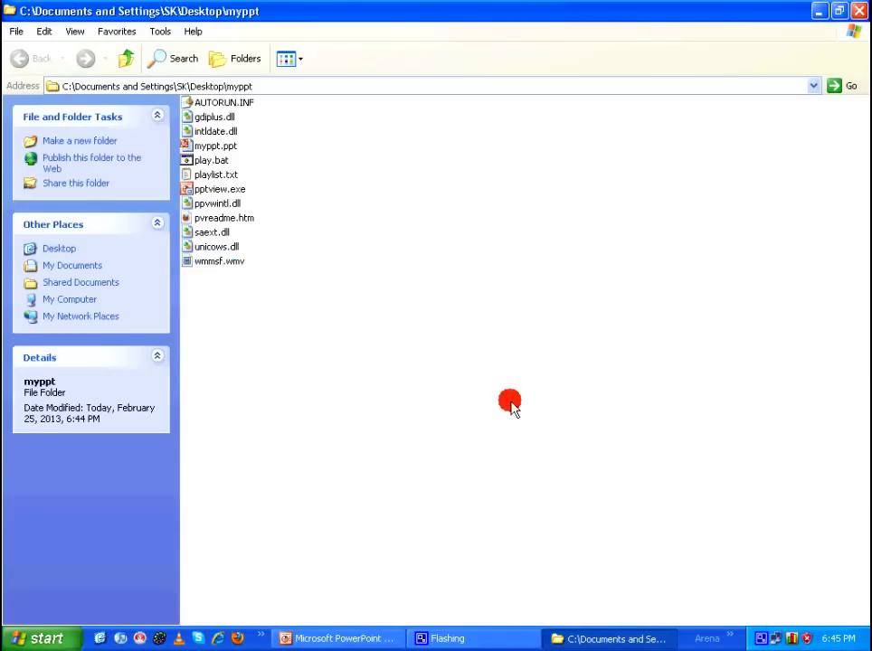
pyautogui.moveTo(215, 145)
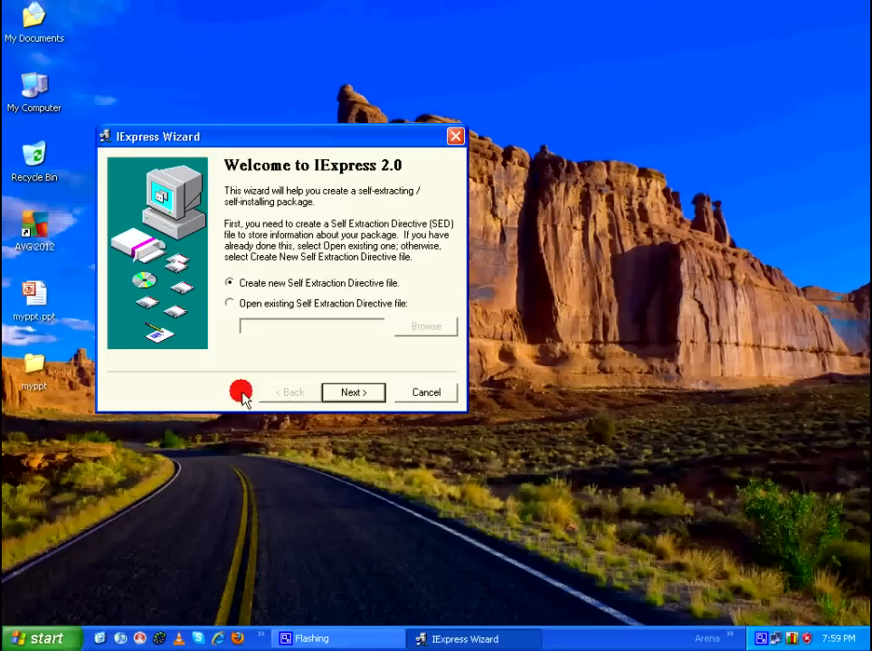
# Step: Start a new IExpress package titled myppt that extracts files and runs a command
pyautogui.moveTo(160, 136); pyautogui.dragTo(181, 132)
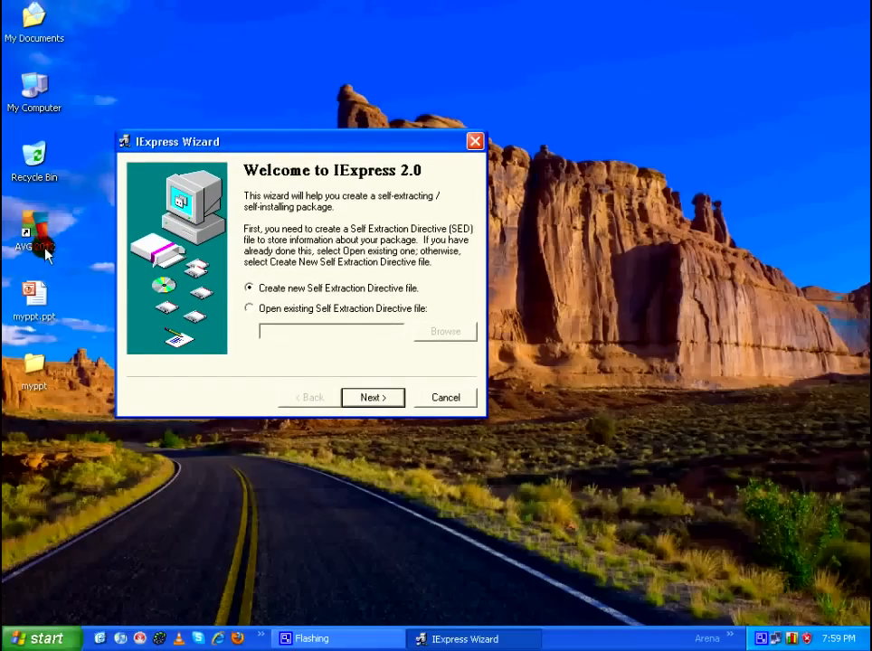
pyautogui.moveTo(201, 237)
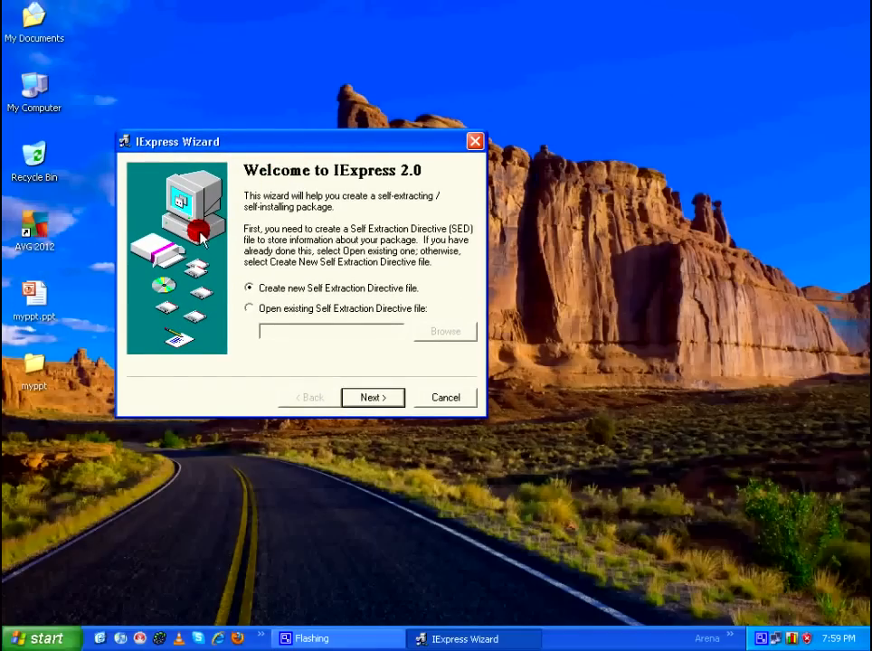
pyautogui.moveTo(177, 142); pyautogui.dragTo(185, 159)
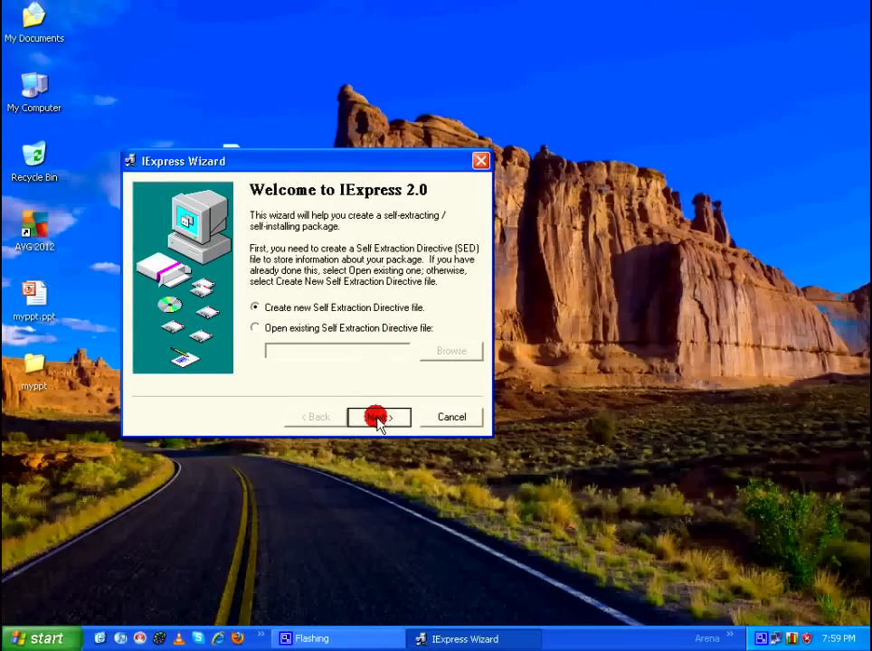
pyautogui.click(378, 416)
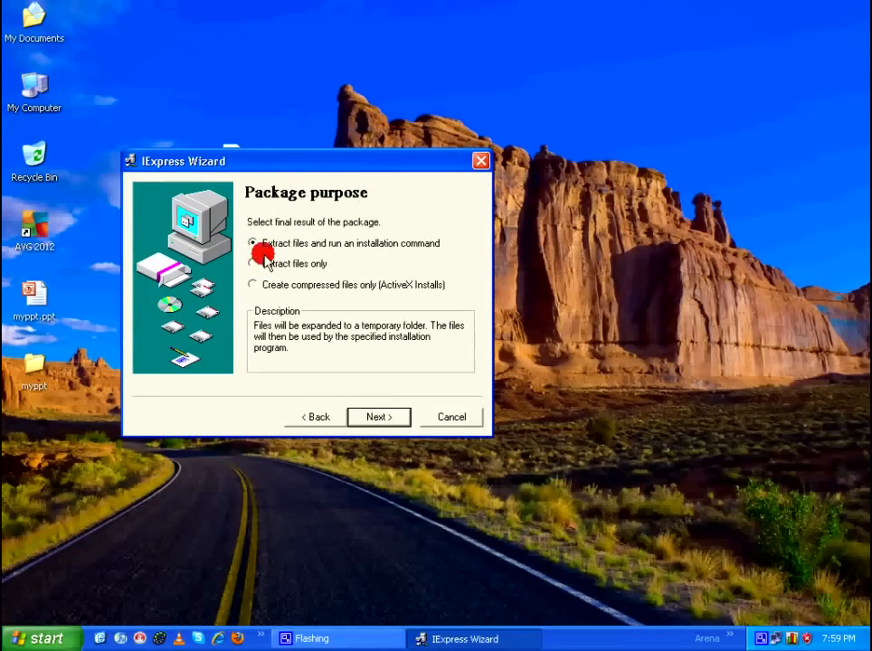
pyautogui.click(376, 416)
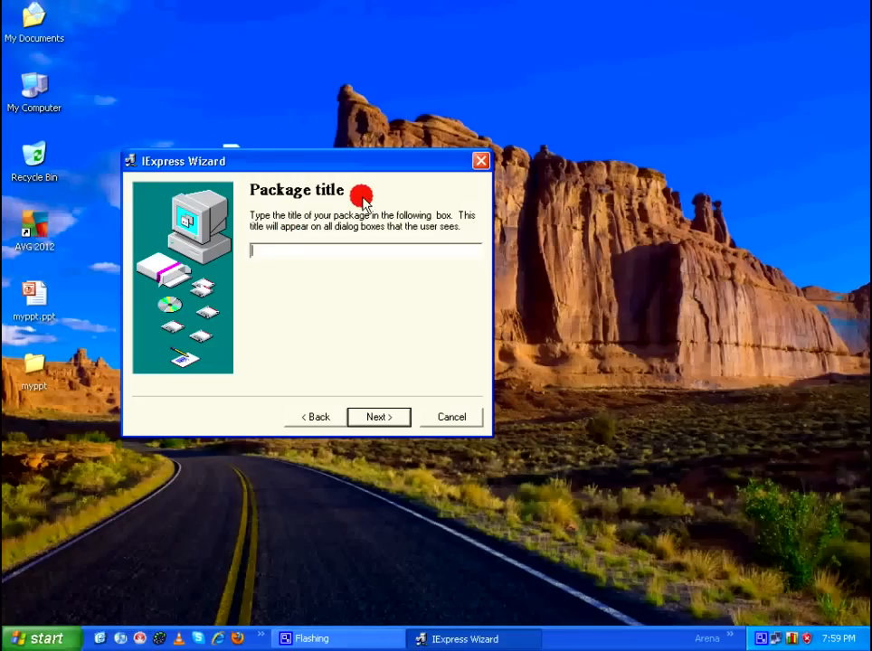
pyautogui.write('myppt')
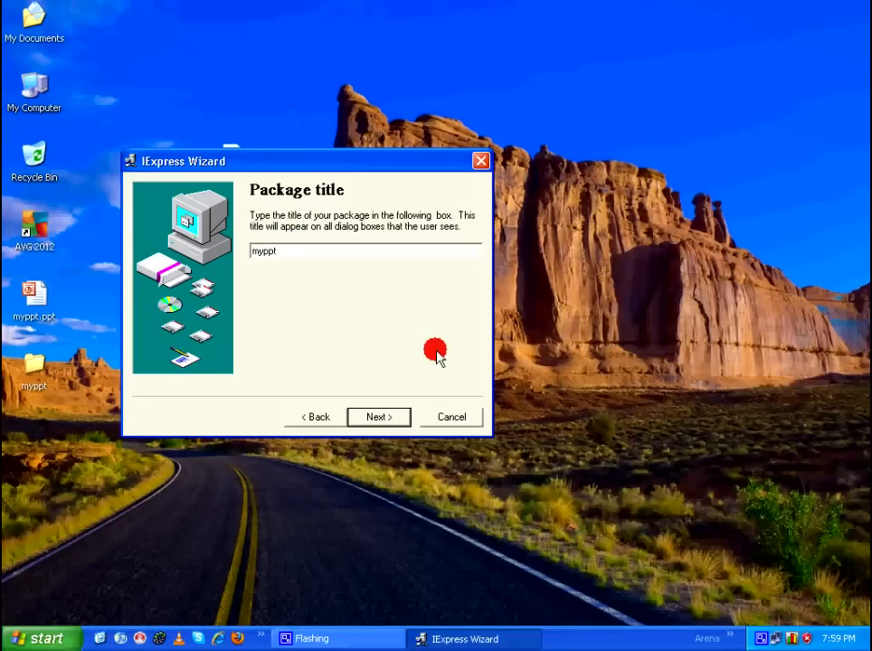
pyautogui.click(377, 416)
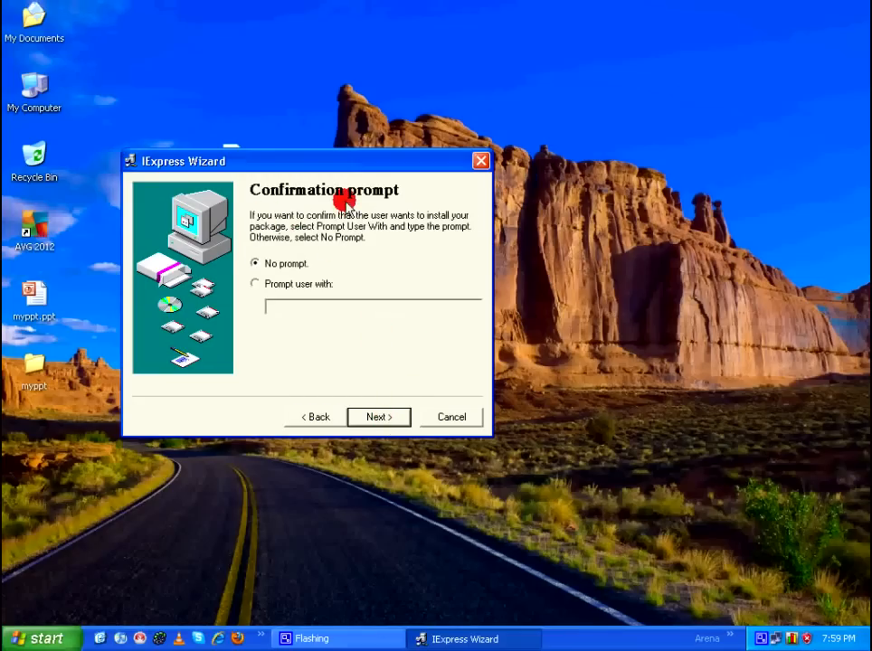
# Step: Choose no confirmation prompt and no license, then begin adding files
pyautogui.click(376, 416)
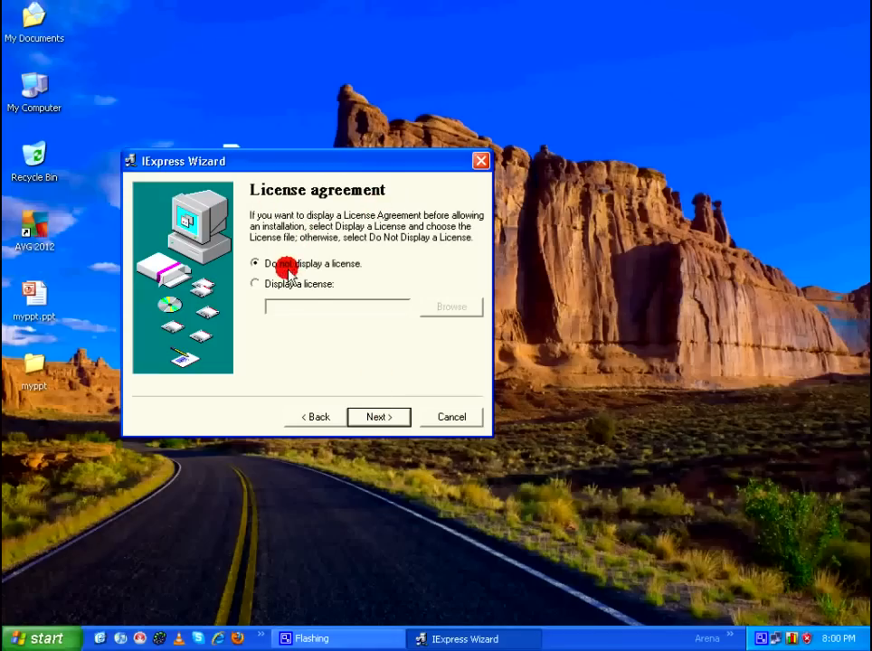
pyautogui.click(376, 417)
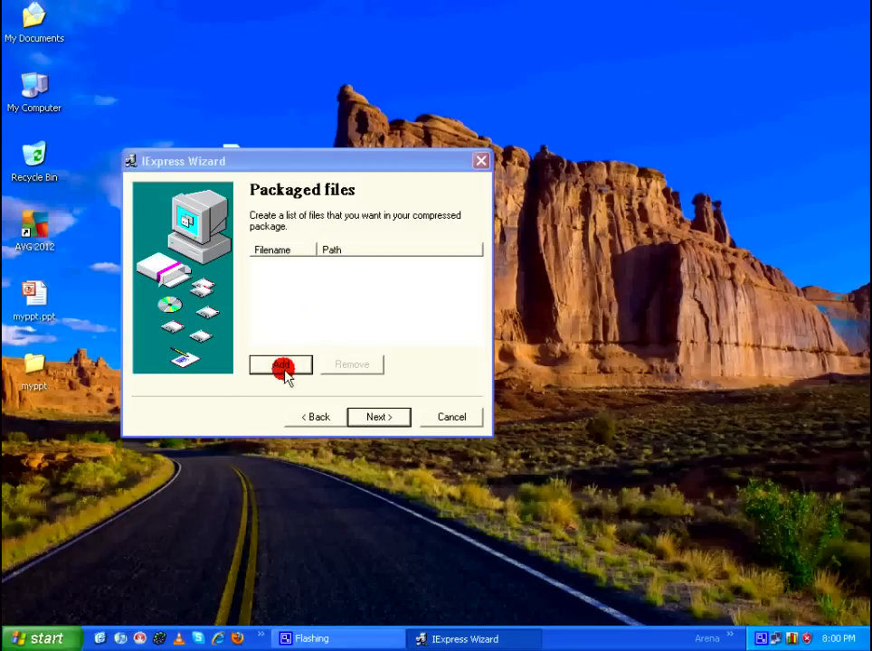
pyautogui.click(280, 366)
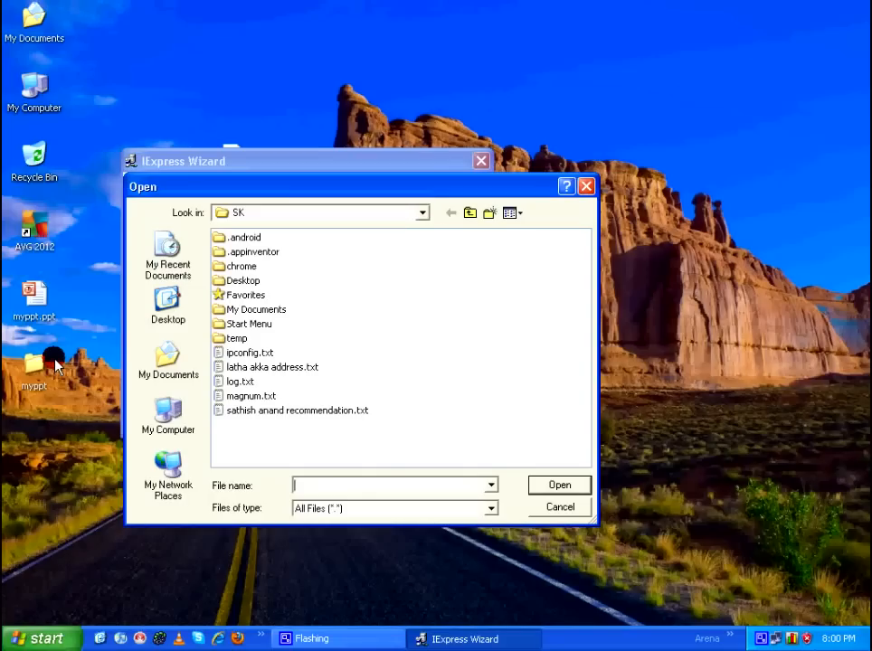
pyautogui.moveTo(62, 351)
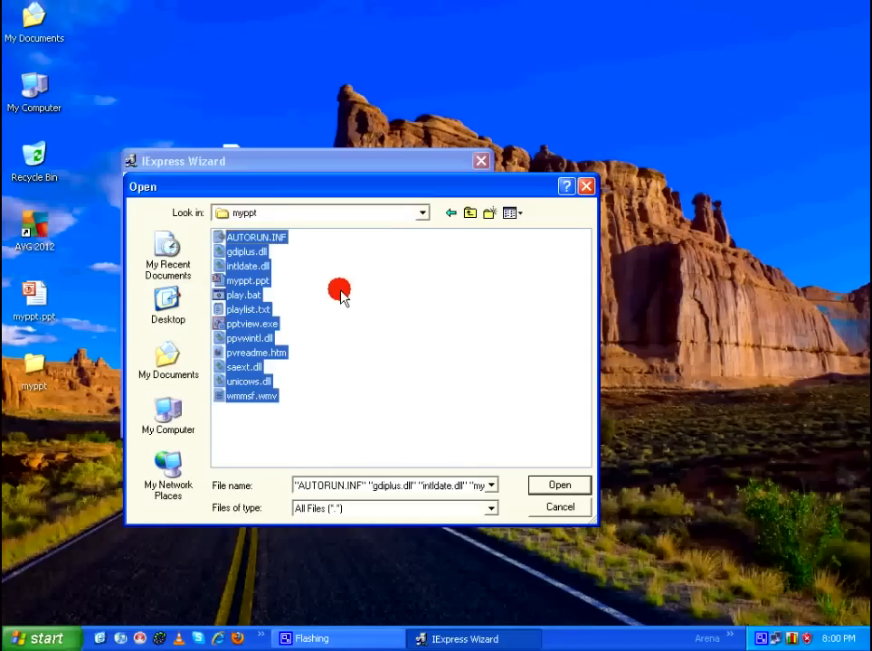
# Step: Add all files from the myppt folder and pick the launch program to run after extraction
pyautogui.click(559, 485)
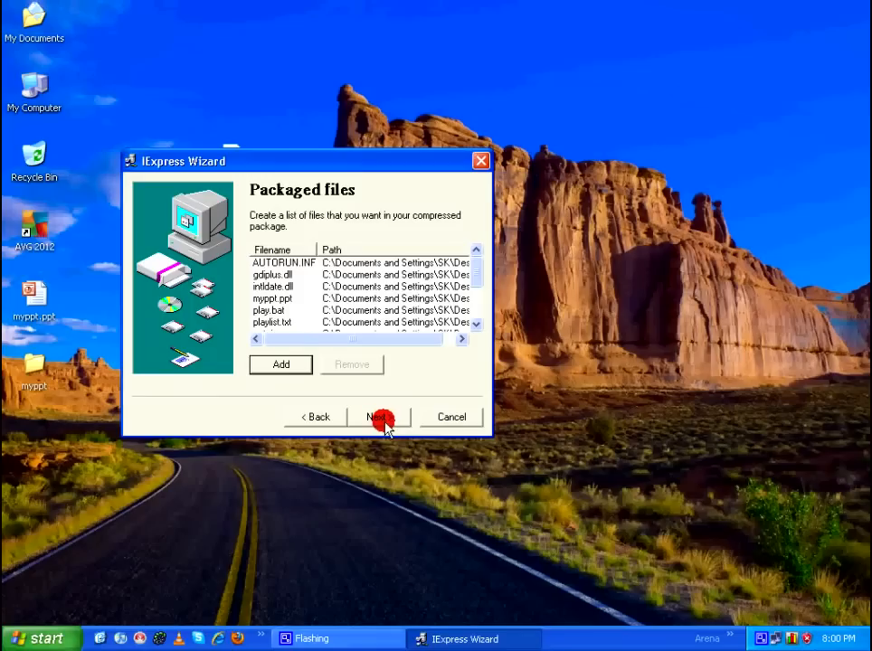
pyautogui.click(378, 416)
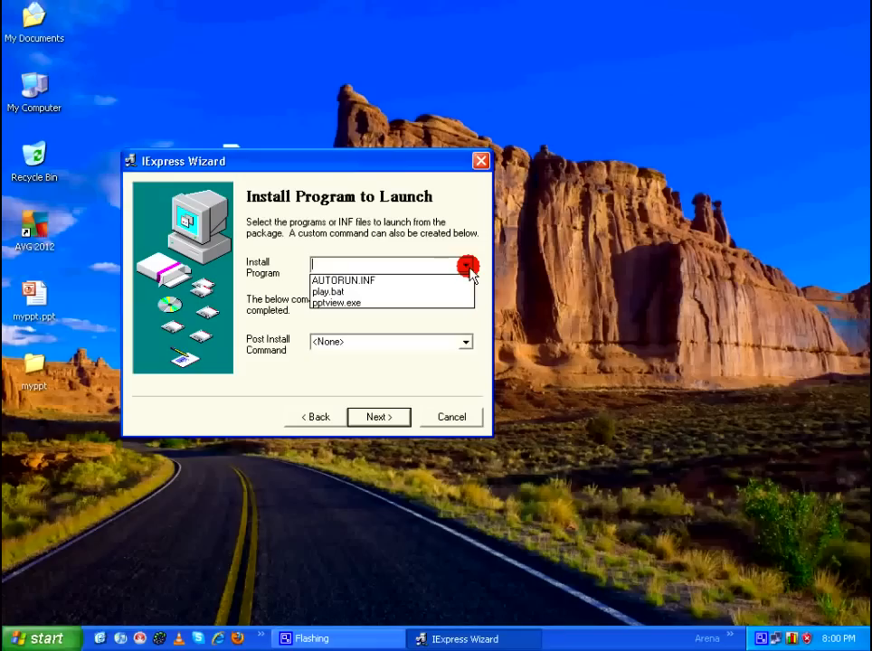
pyautogui.click(328, 291)
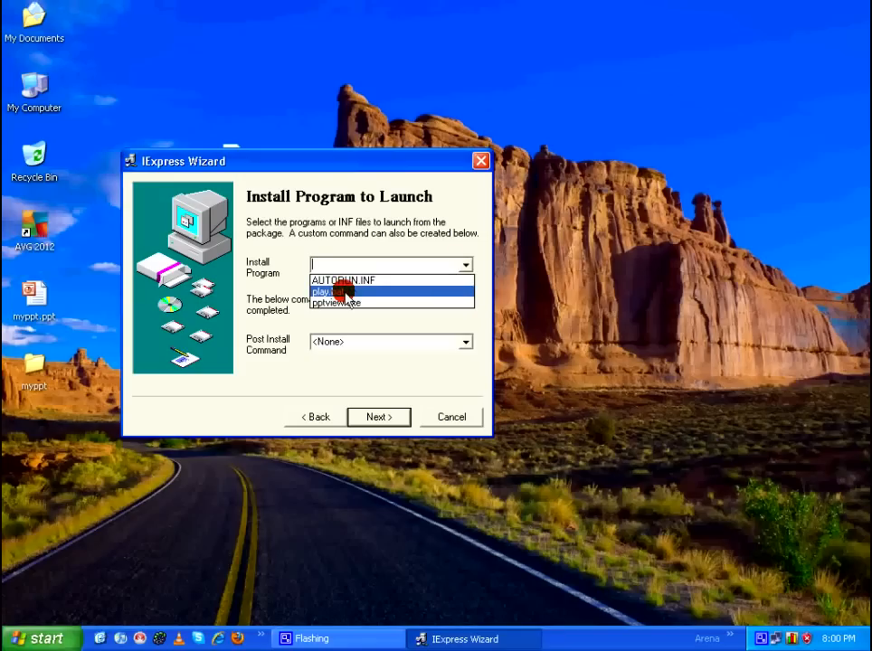
pyautogui.click(344, 291)
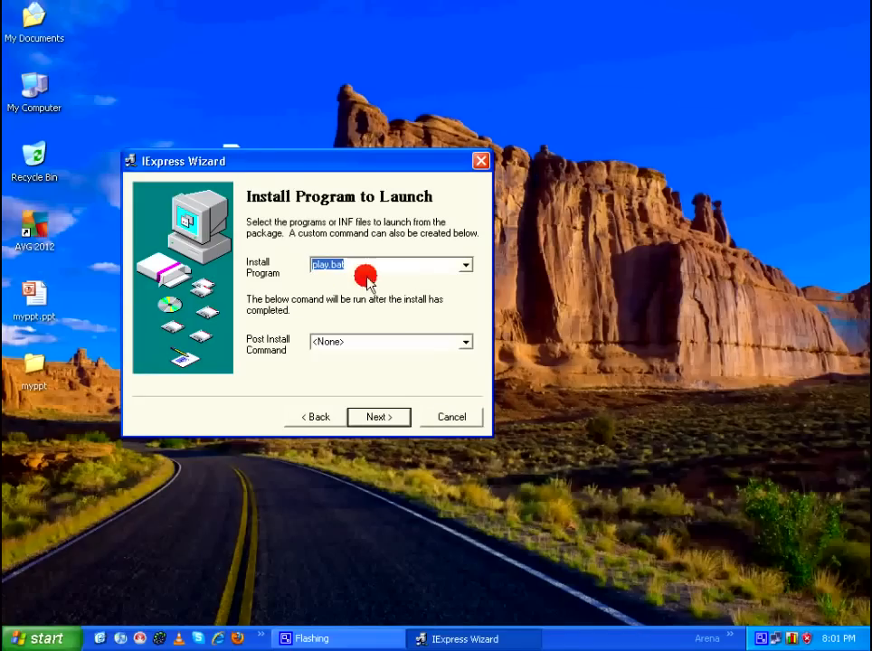
pyautogui.click(378, 417)
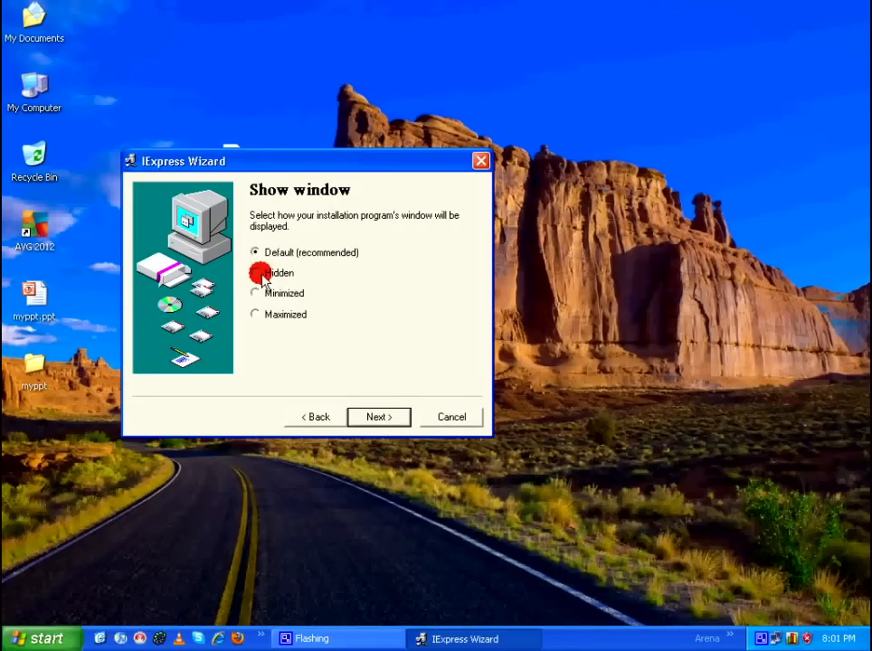
# Step: Set the output executable to be saved as myppt on the desktop
pyautogui.click(378, 416)
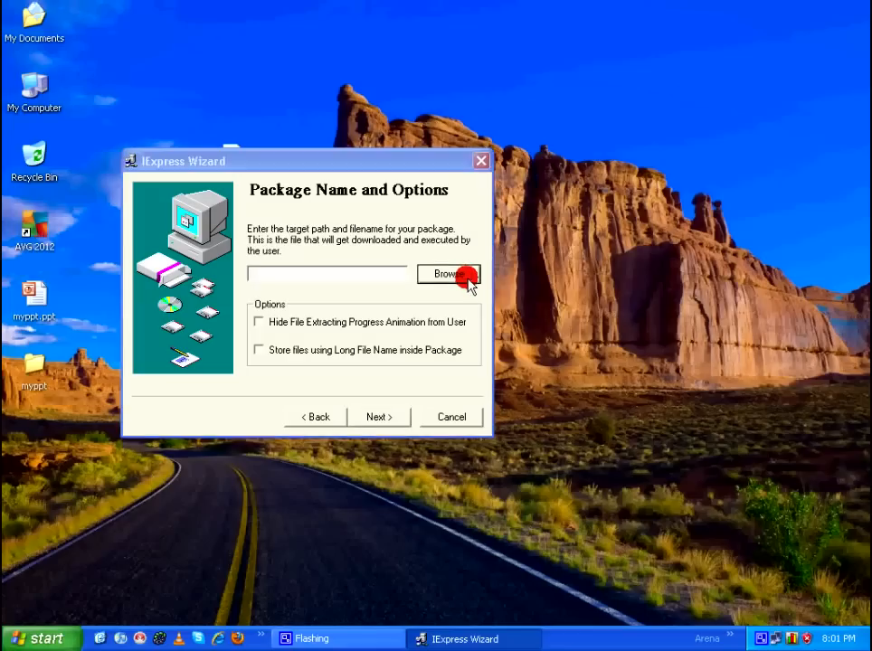
pyautogui.click(447, 275)
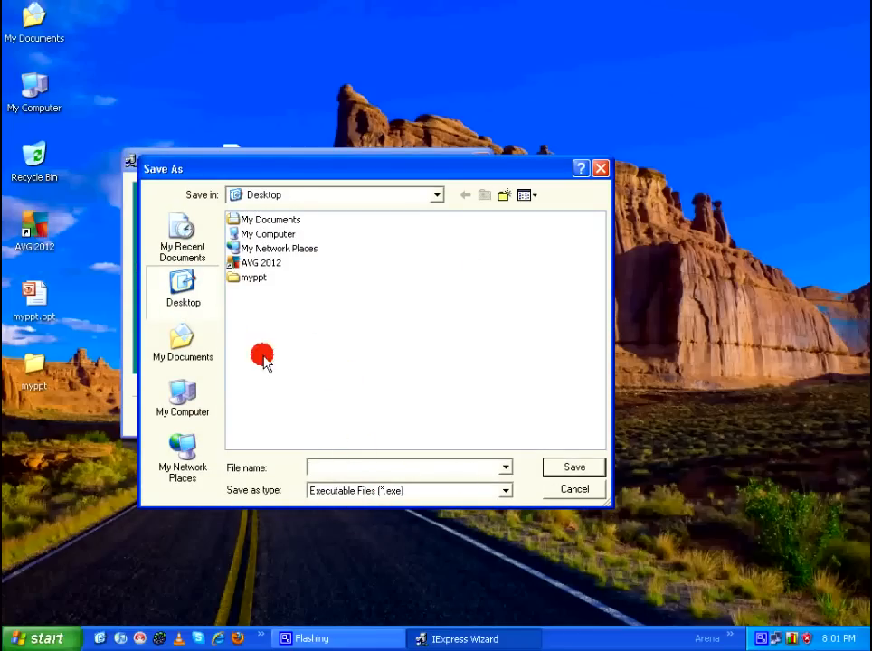
pyautogui.write('myppt')
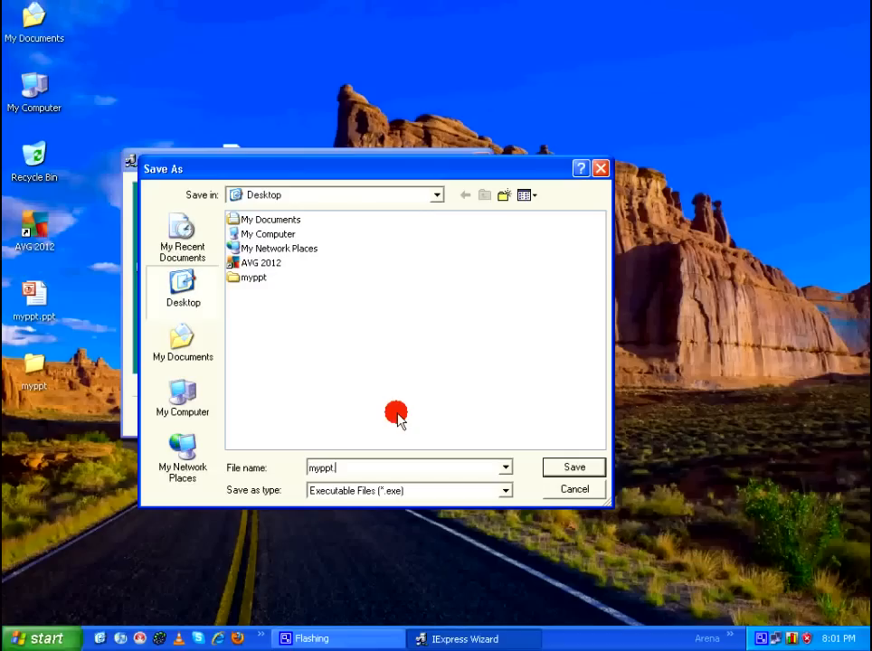
pyautogui.click(574, 467)
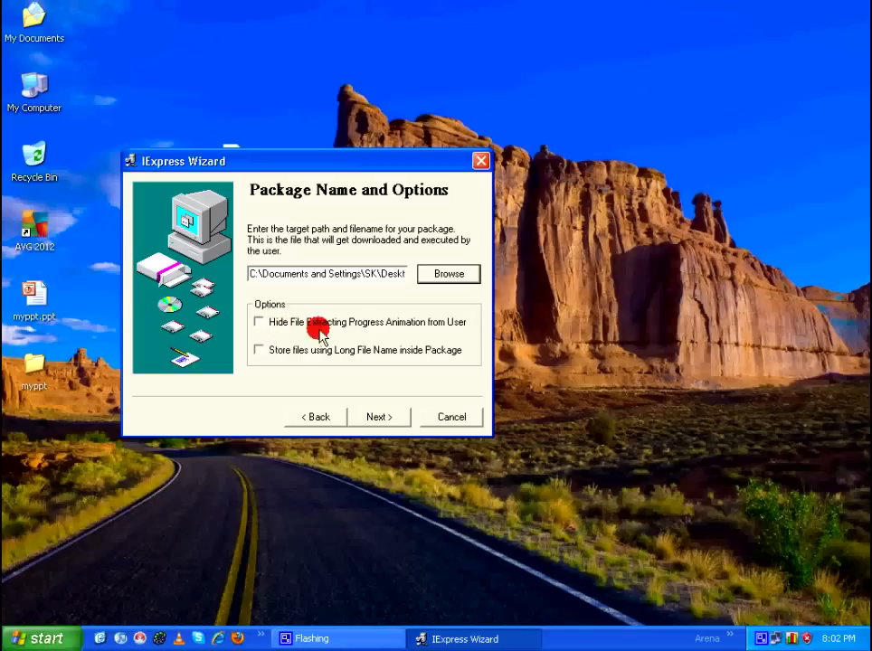
pyautogui.moveTo(464, 332)
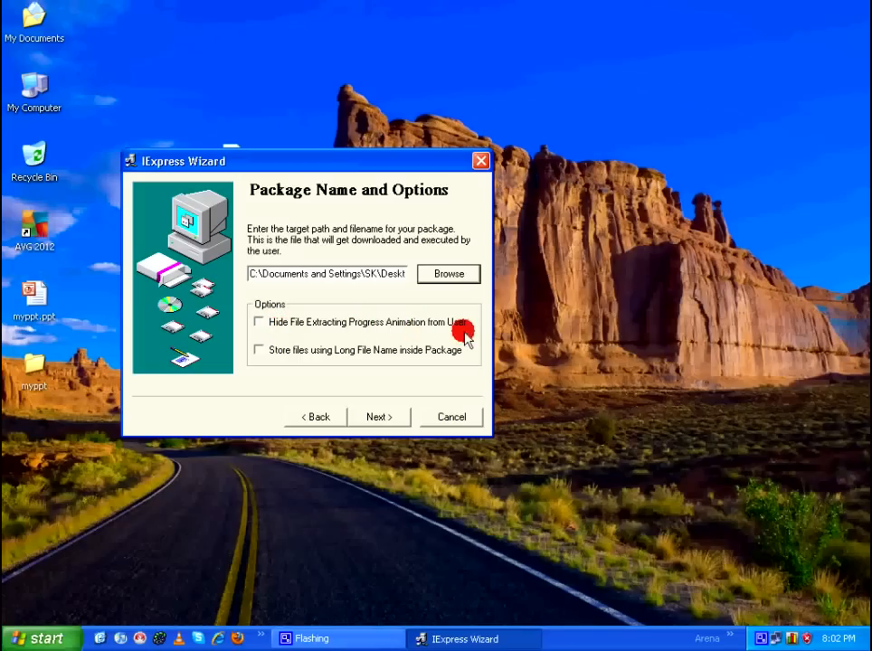
# Step: Choose no system restart and no SED file, reaching the create-package step
pyautogui.click(378, 416)
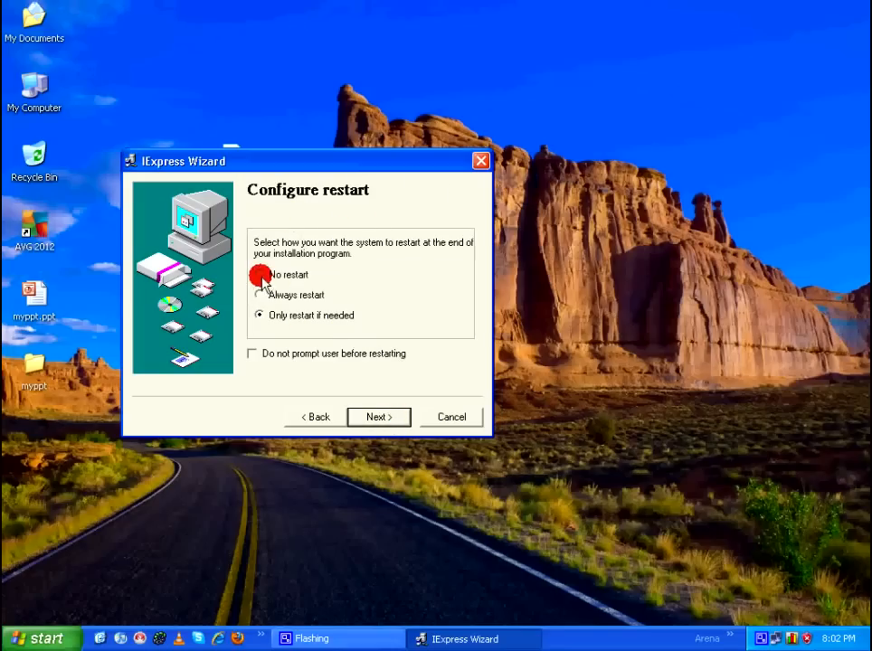
pyautogui.click(378, 416)
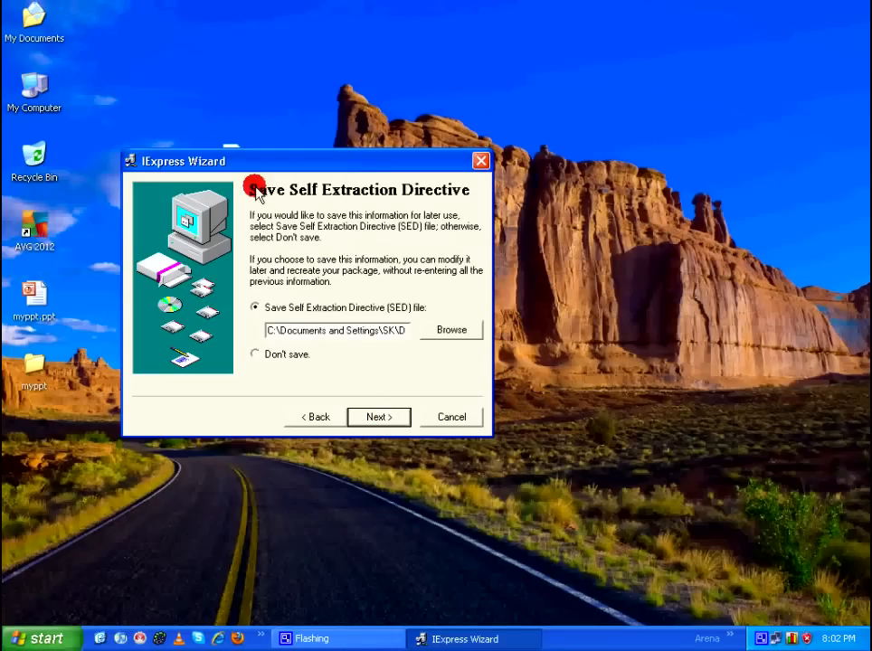
pyautogui.moveTo(456, 208)
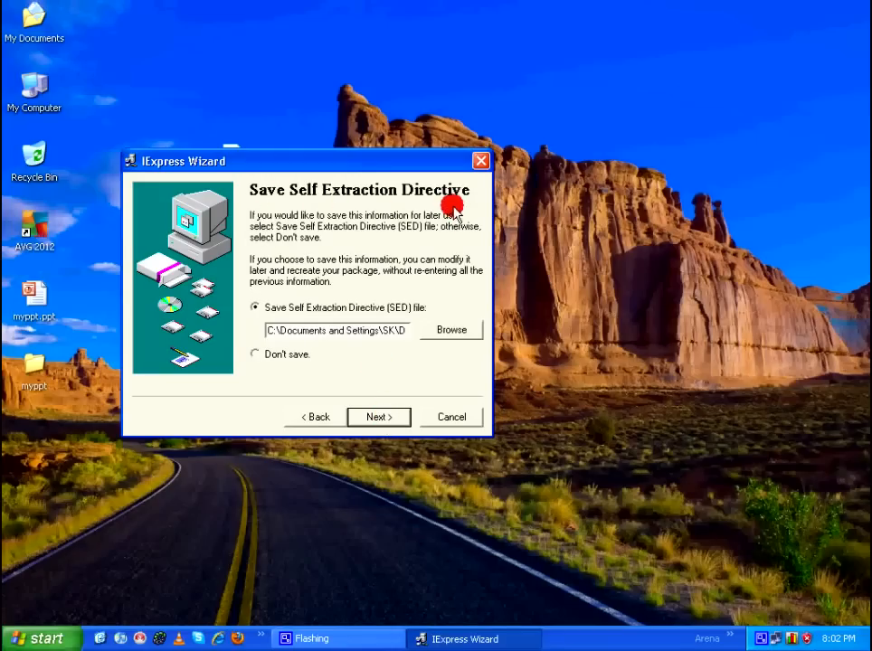
pyautogui.click(253, 352)
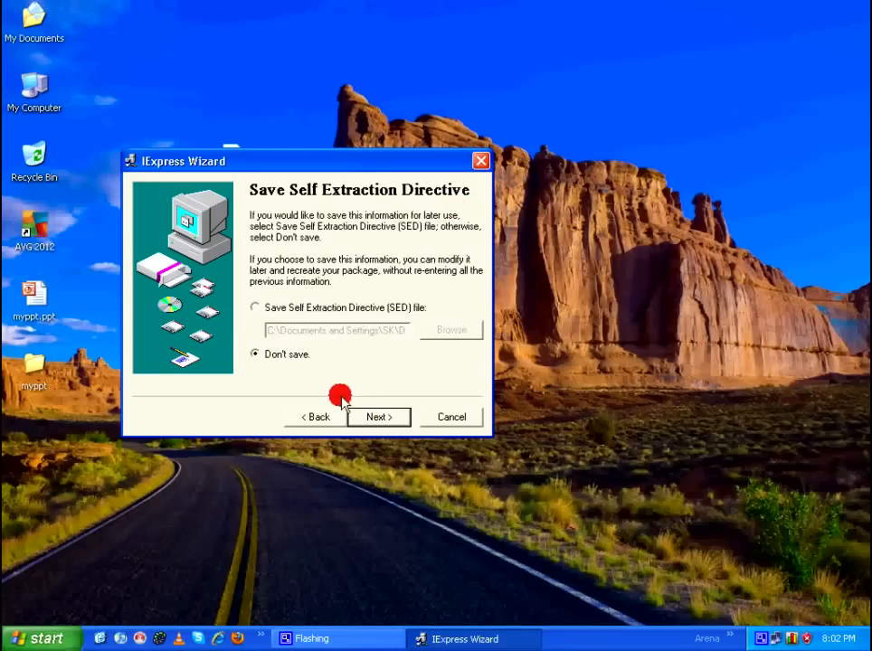
pyautogui.click(379, 416)
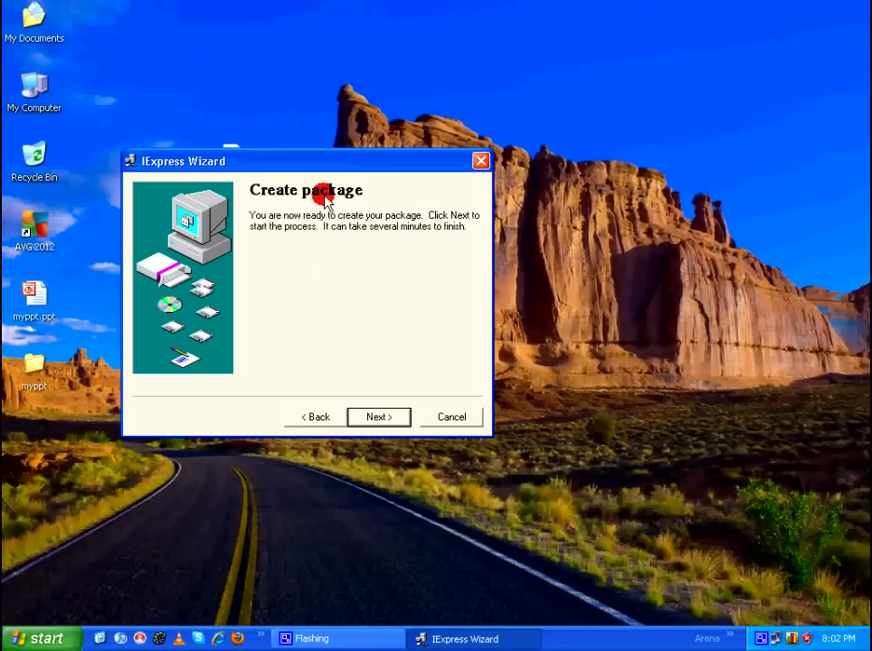
# Step: Build the myppt.exe package and finish the wizard
pyautogui.click(378, 416)
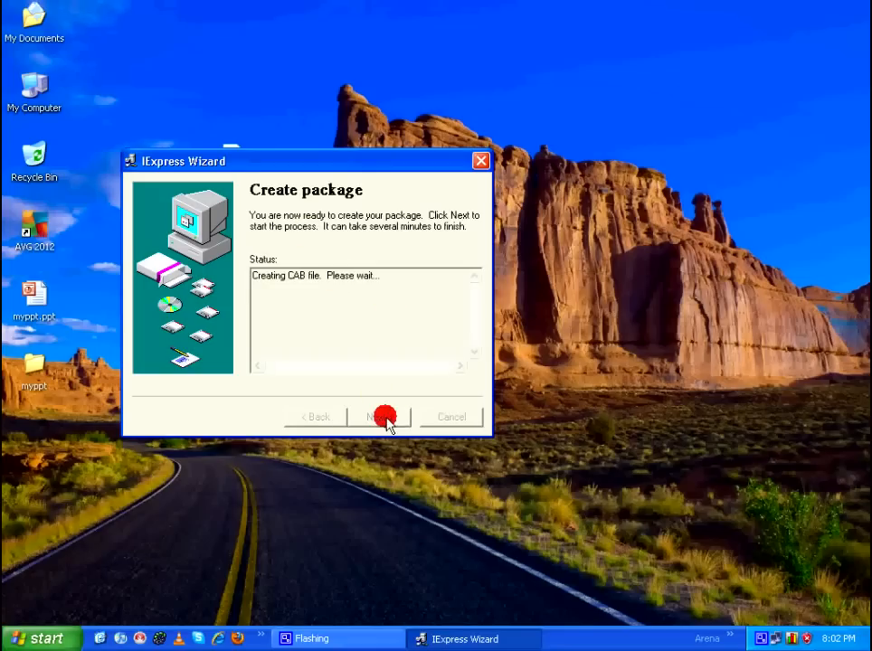
pyautogui.click(380, 416)
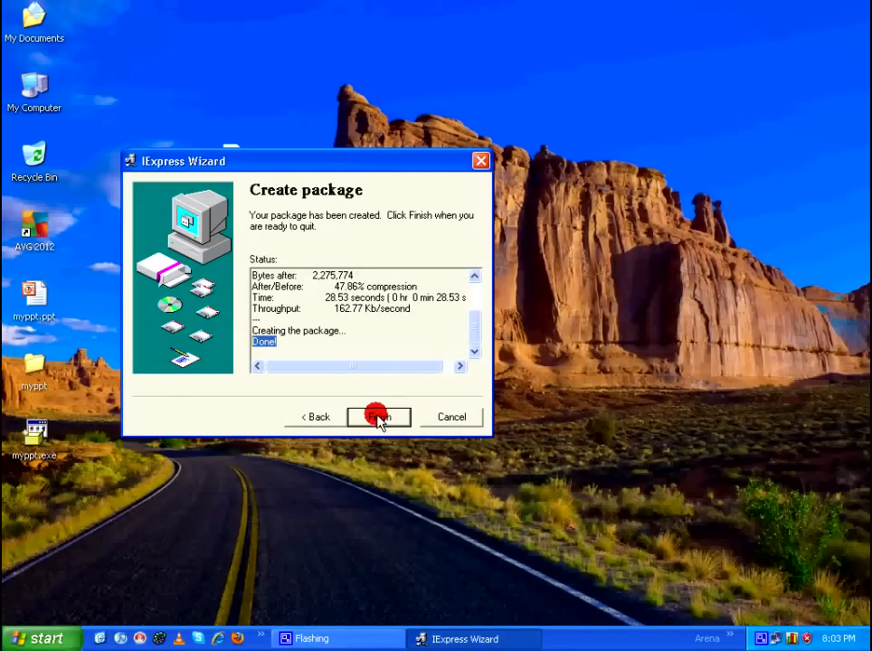
pyautogui.click(379, 416)
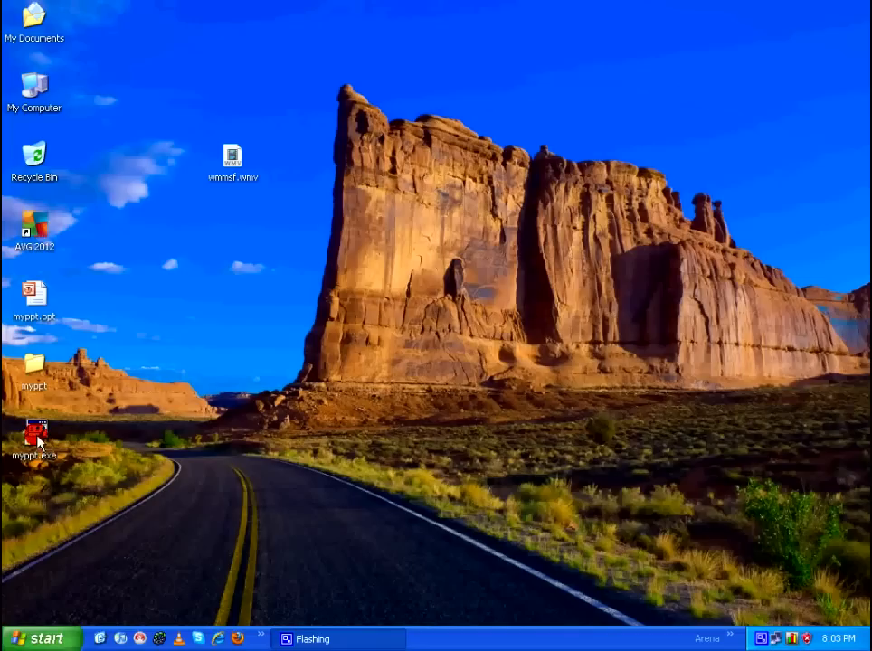